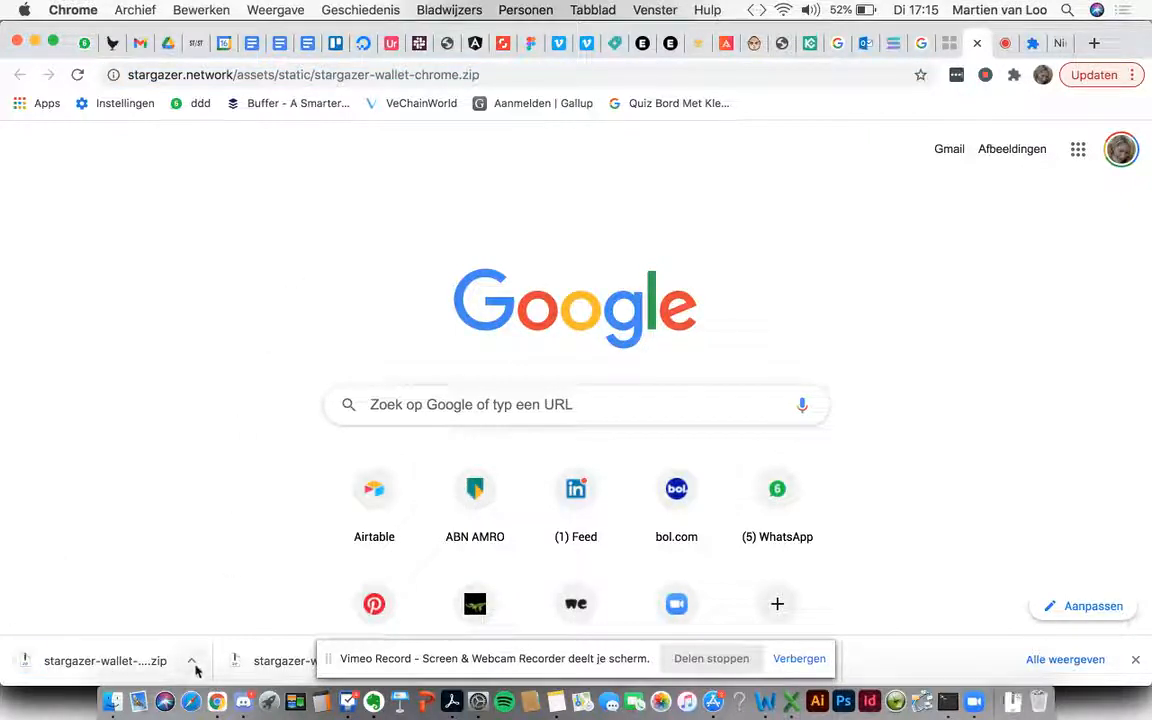
Step: Show stargazer-wallet-chrome.zip in Finder from Chrome's download bar
left_click(196, 660)
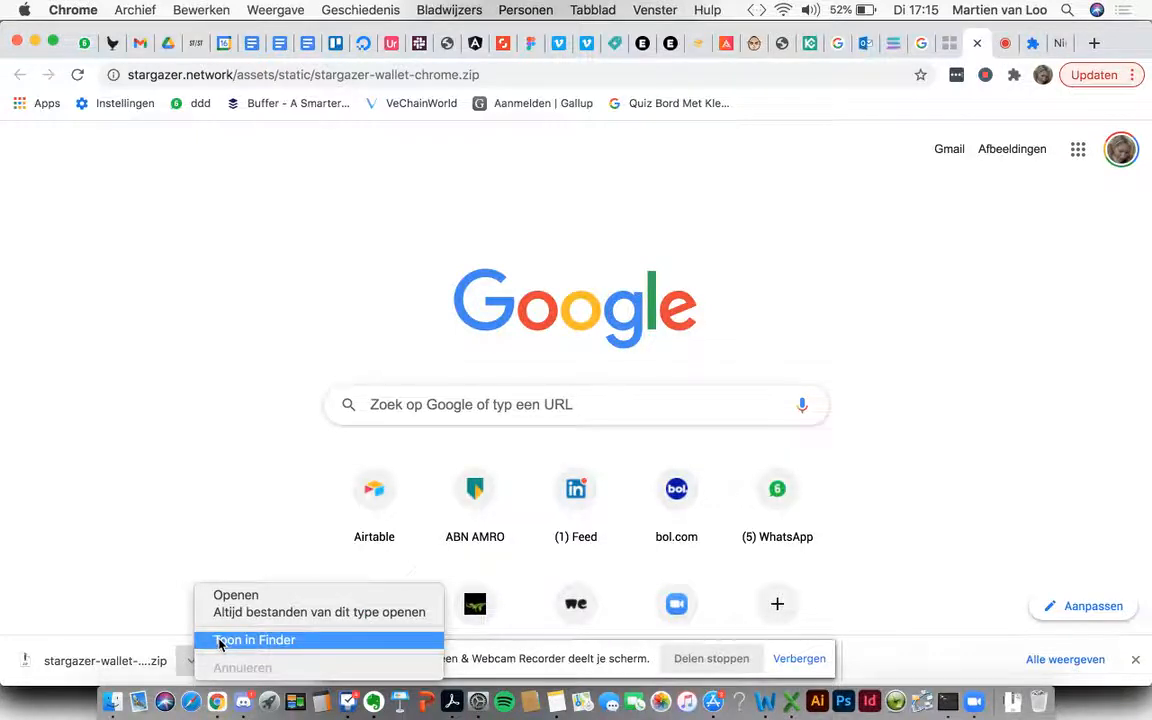
left_click(254, 640)
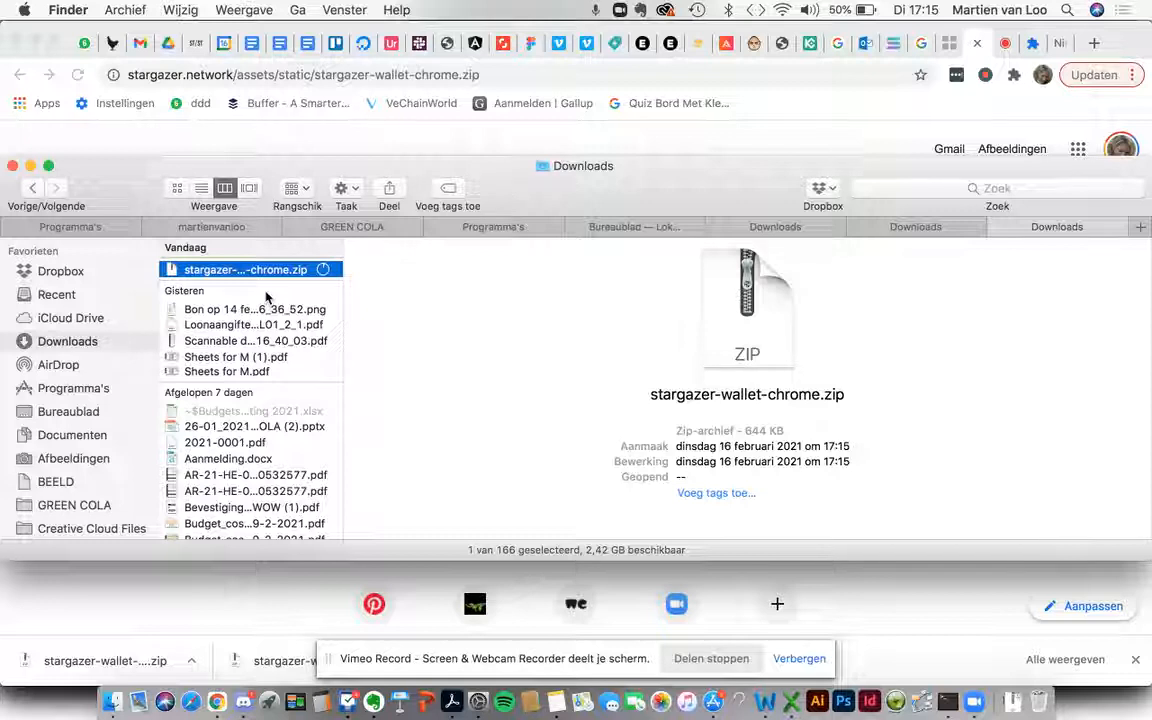
Step: Extract stargazer-wallet-chrome.zip in Downloads and view the resulting chrome 2 folder
left_click(236, 357)
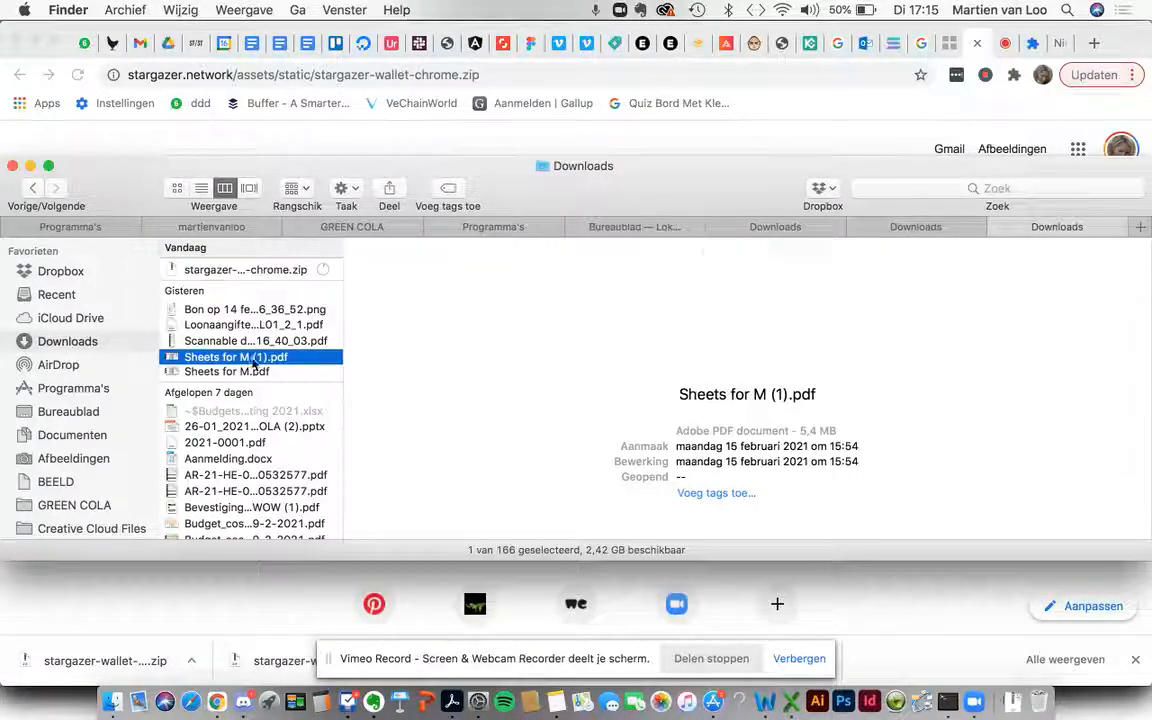
left_click(245, 269)
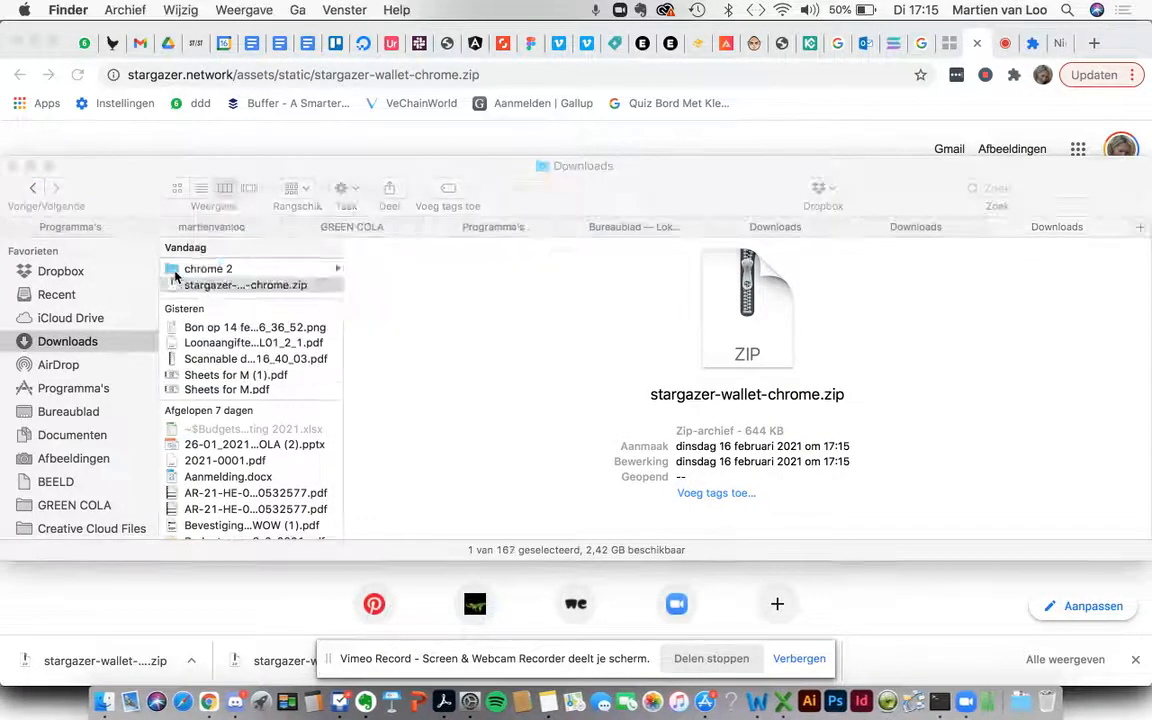
left_click(208, 268)
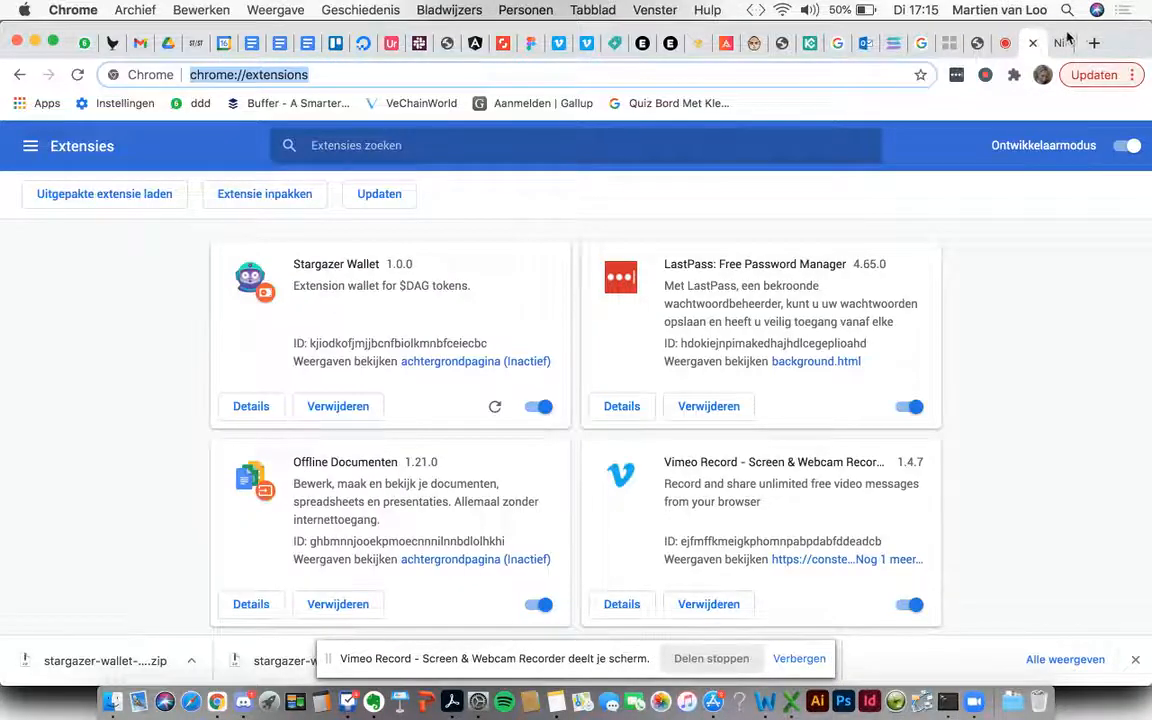
Step: Reload chrome://extensions/ in the last tab
left_click(1093, 43)
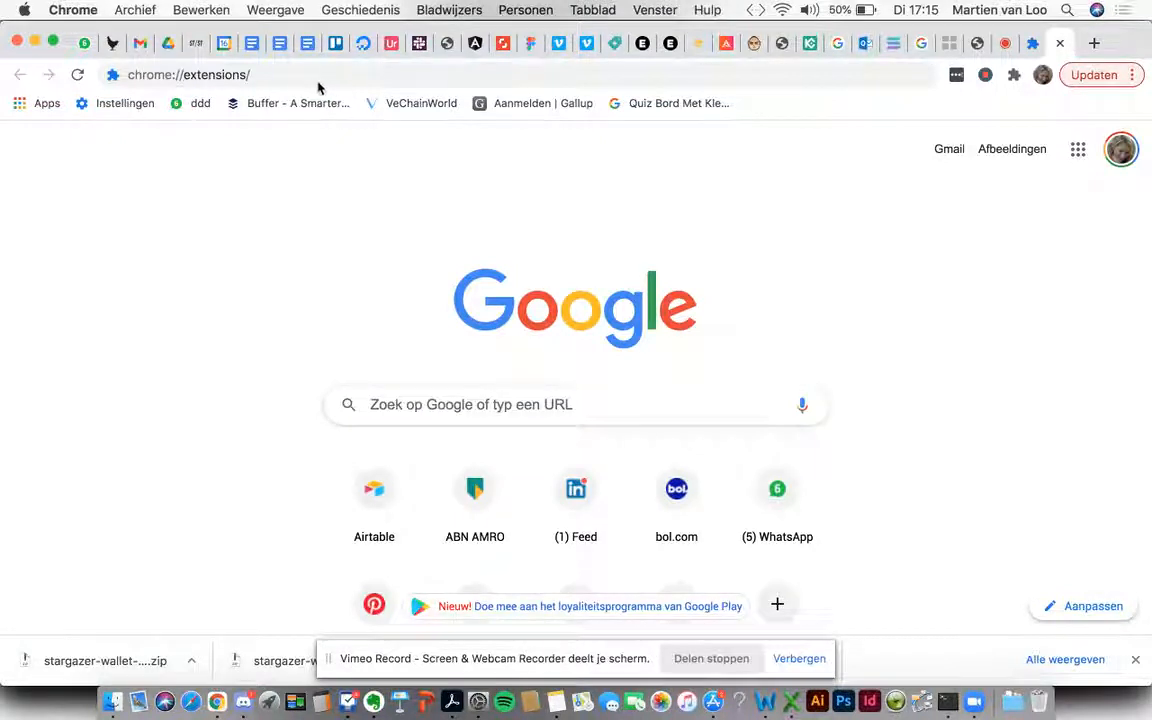
left_click(190, 74)
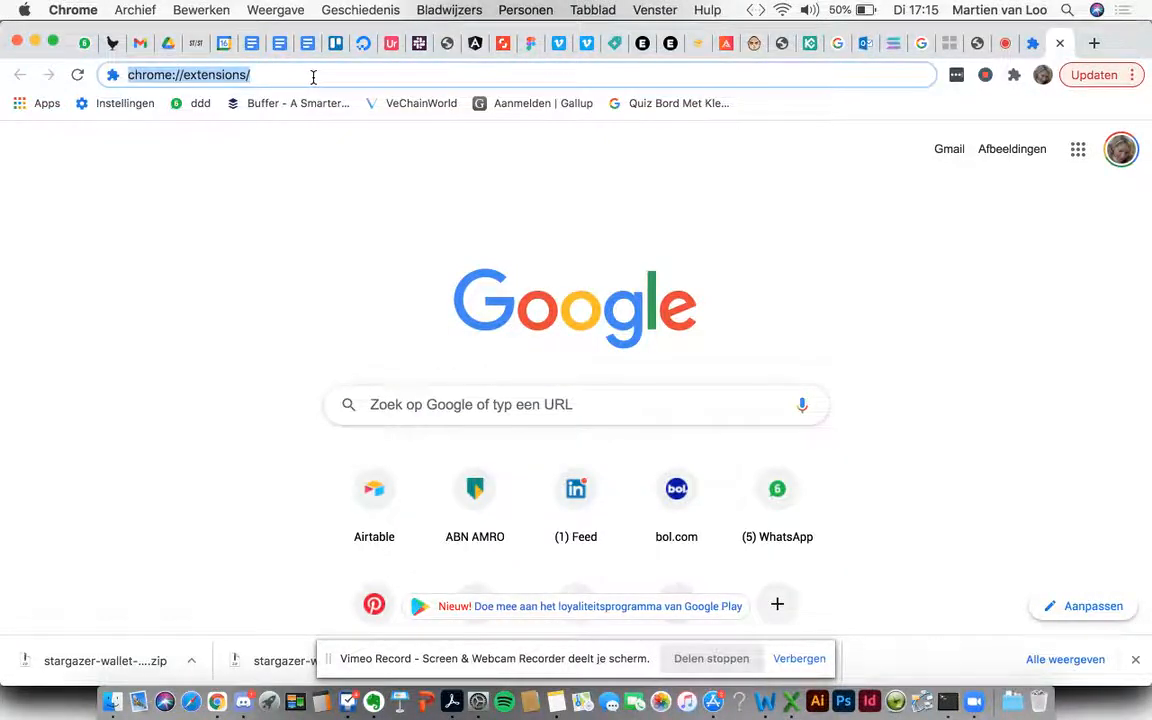
key("Enter")
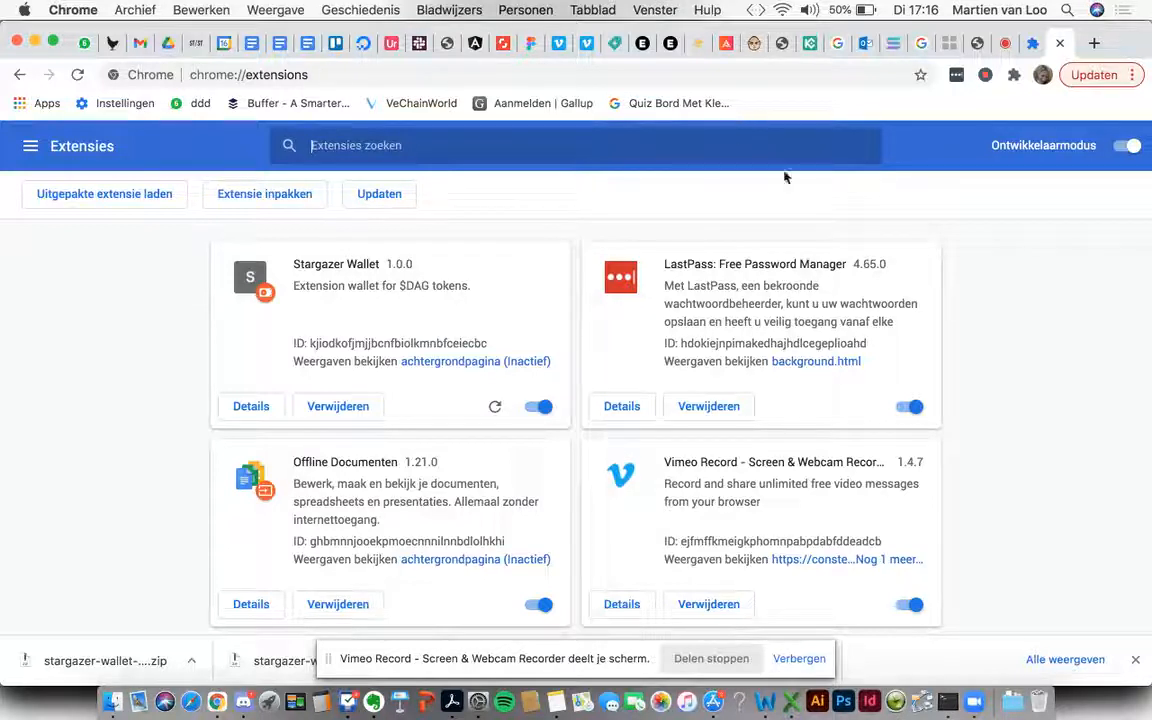
left_click(1127, 145)
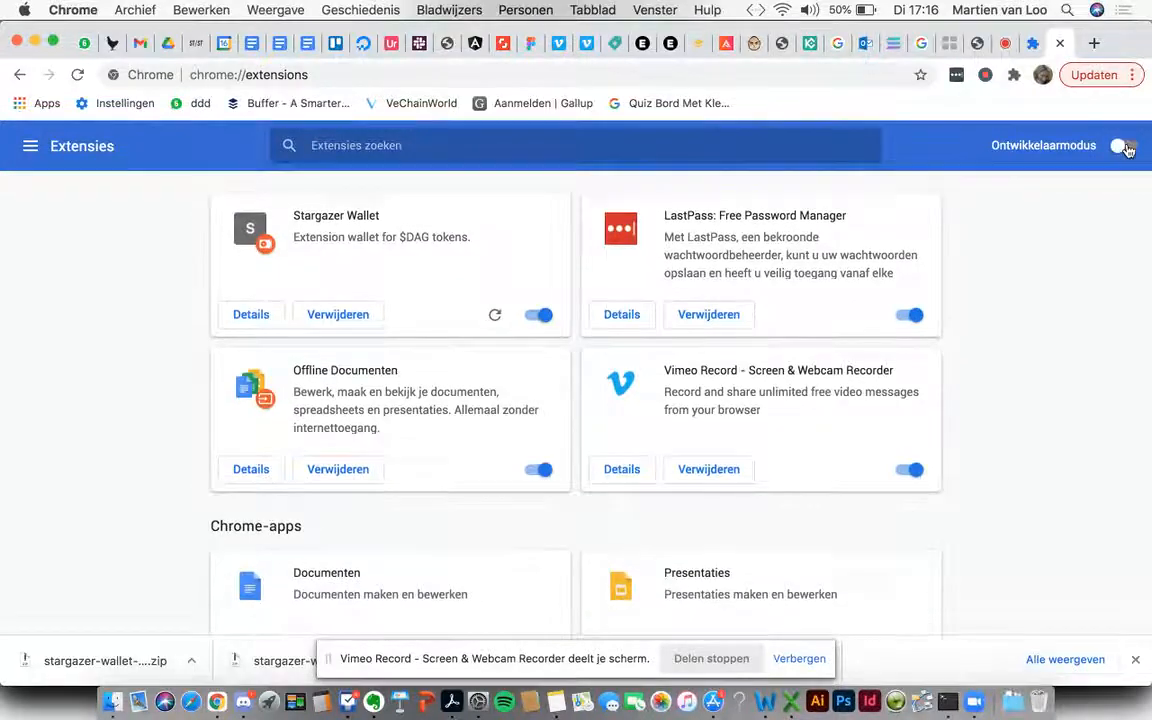
left_click(1119, 145)
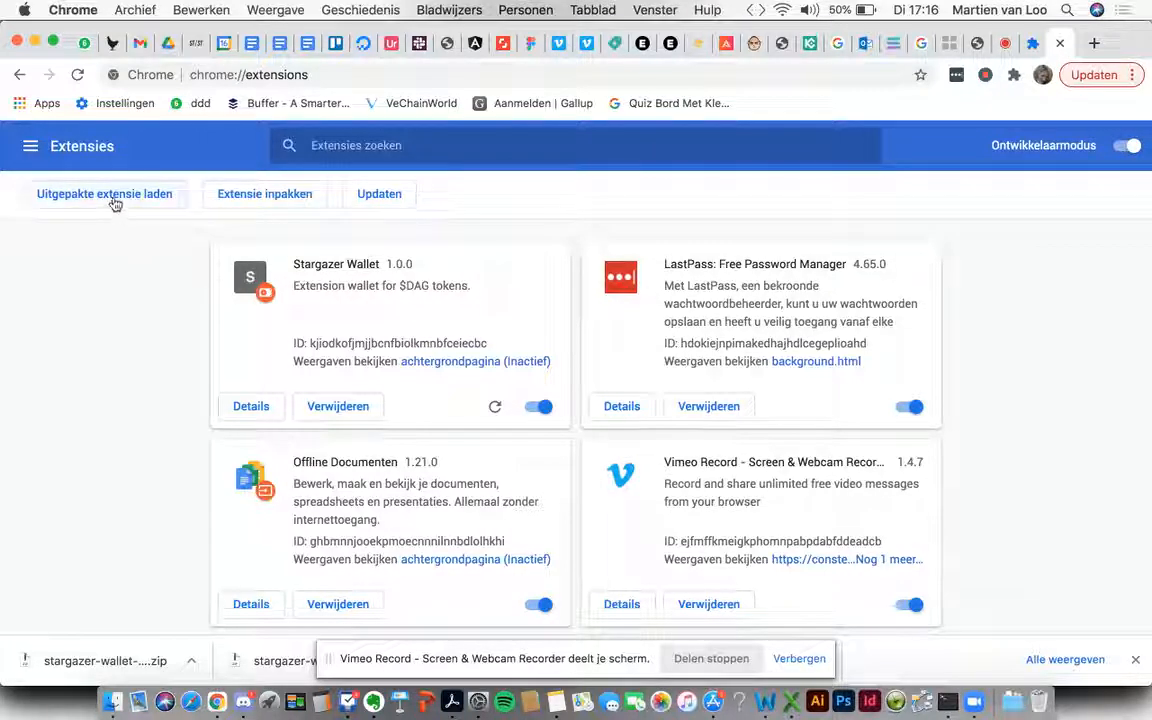
Step: Load the Downloads chrome 2 folder as an unpacked extension
left_click(104, 194)
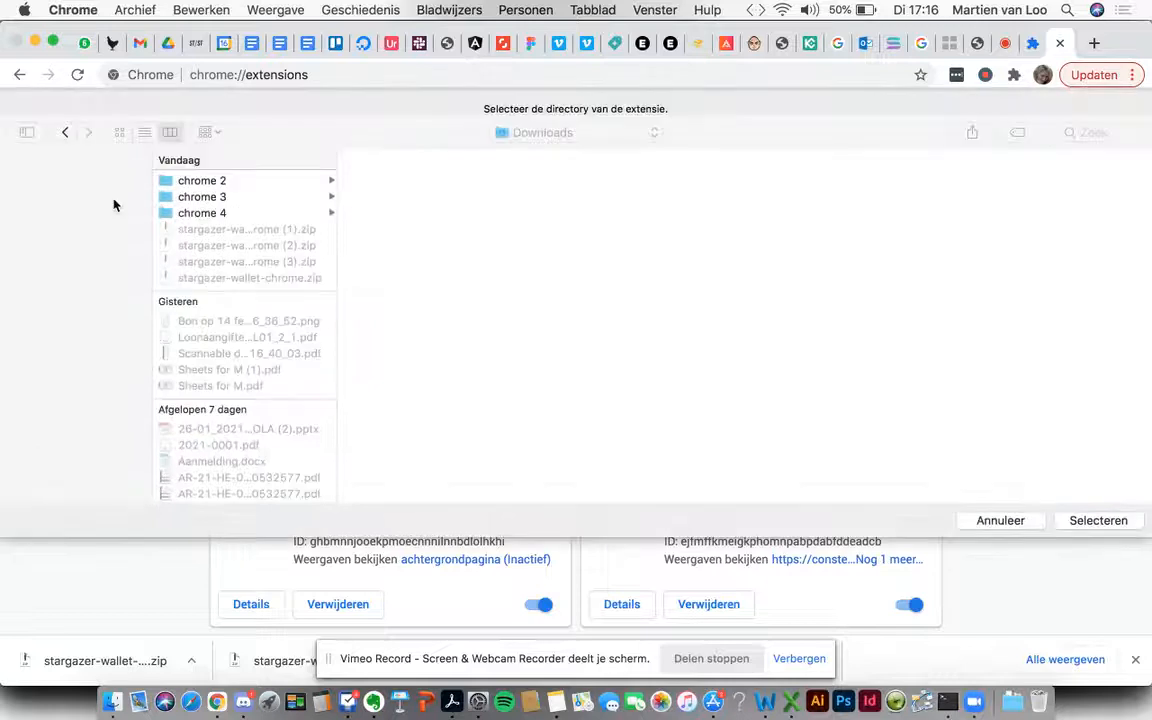
left_click(202, 180)
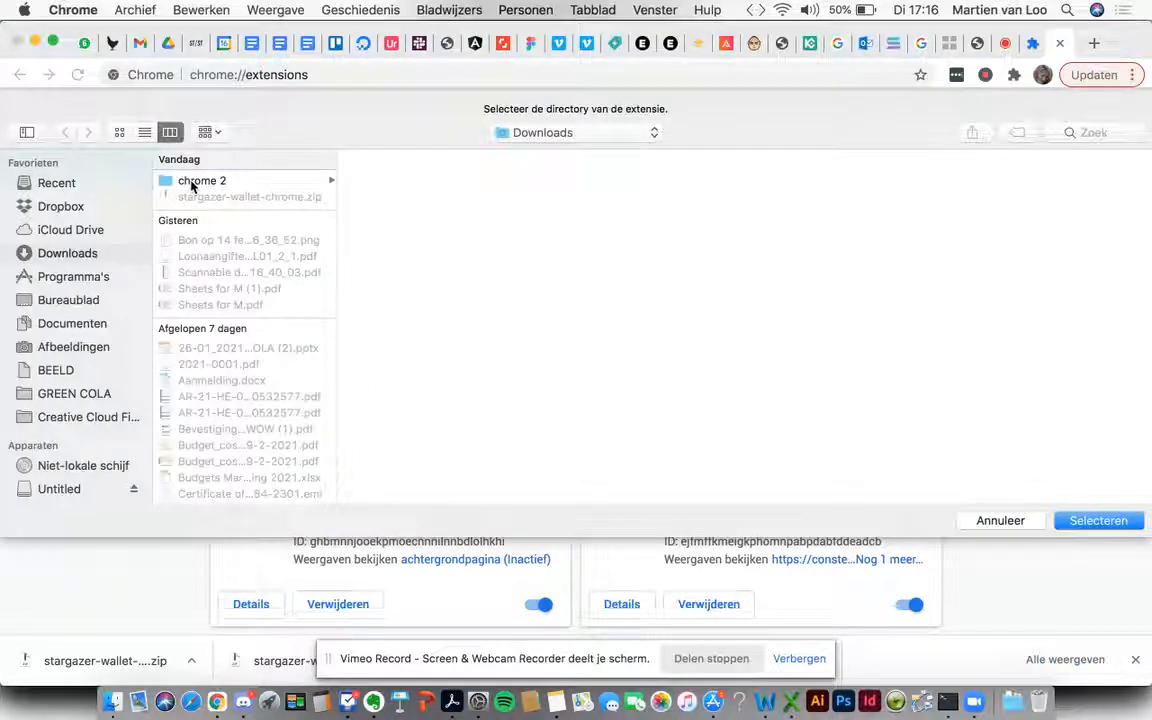
left_click(201, 180)
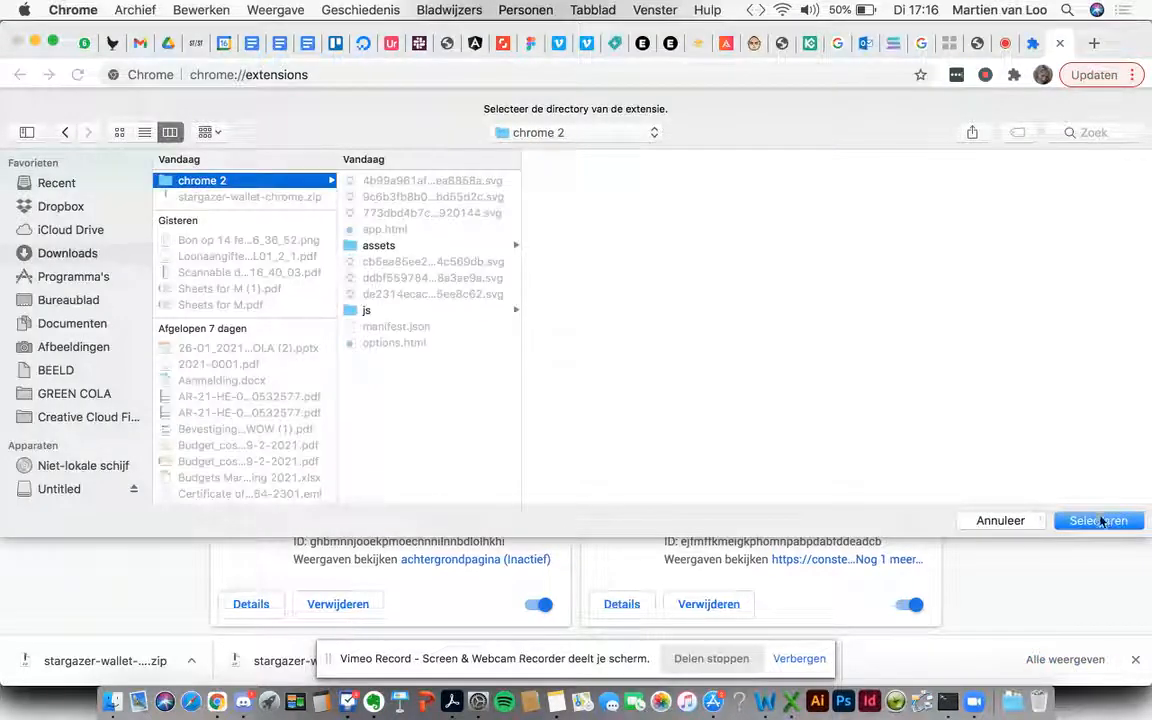
left_click(1098, 520)
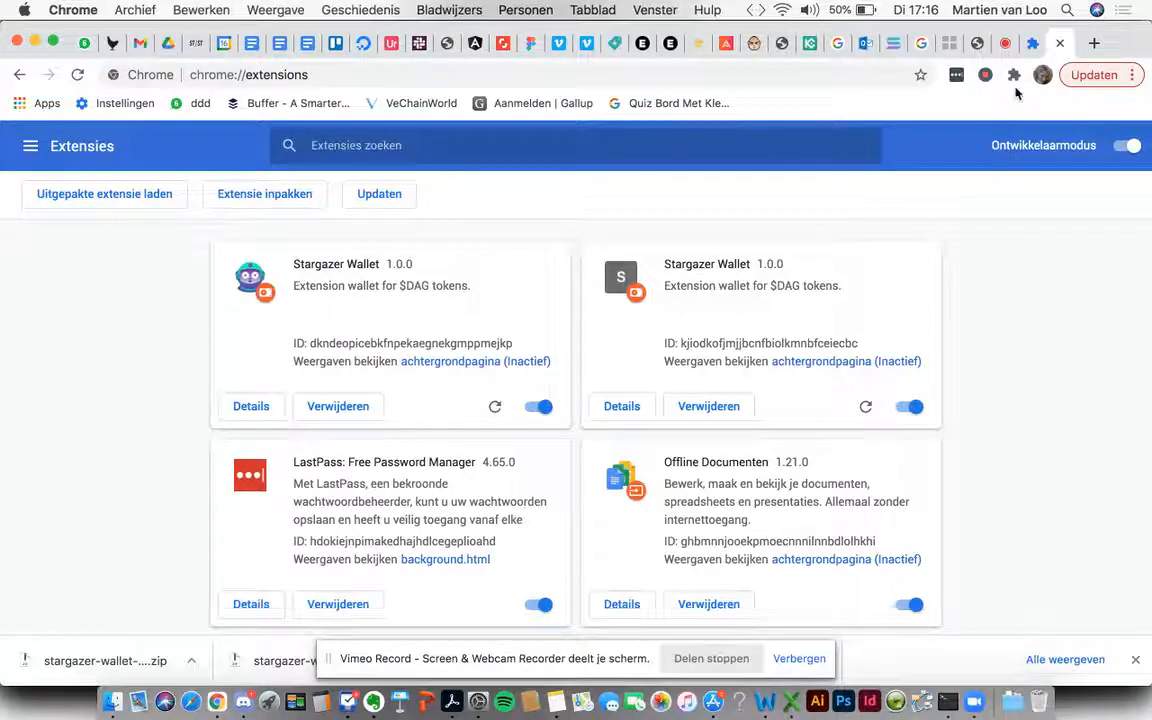
Step: Pin Stargazer Wallet to the toolbar and open its welcome popup
left_click(1013, 74)
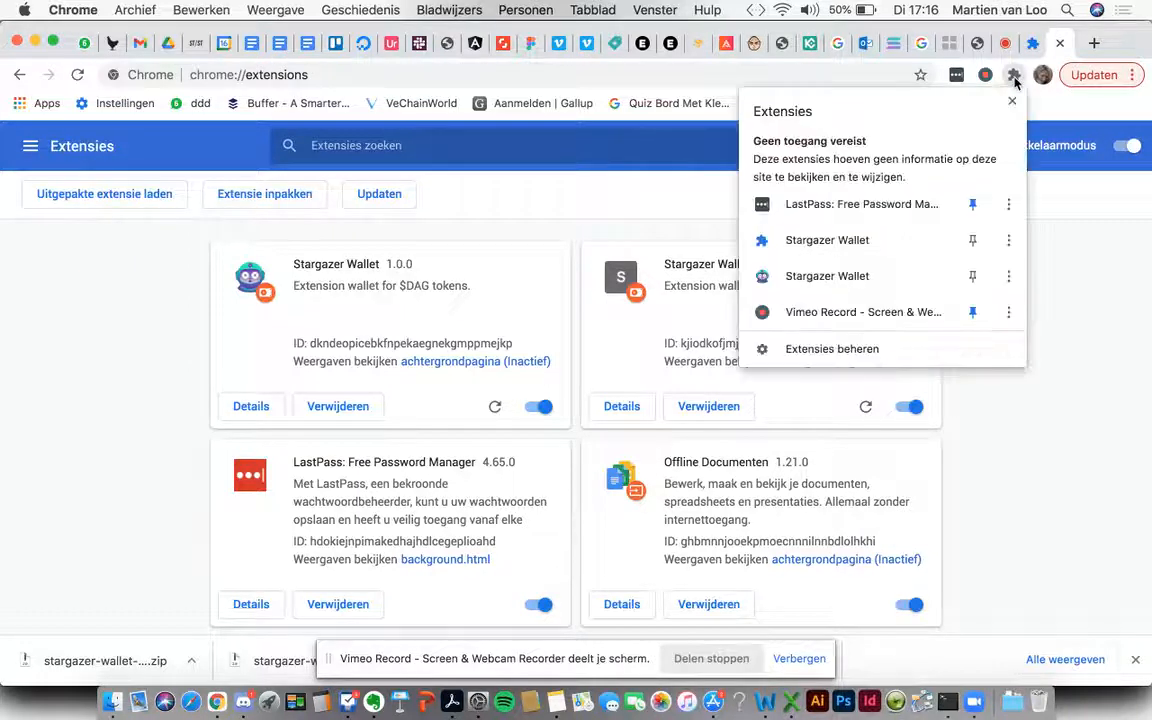
mouse_move(889, 287)
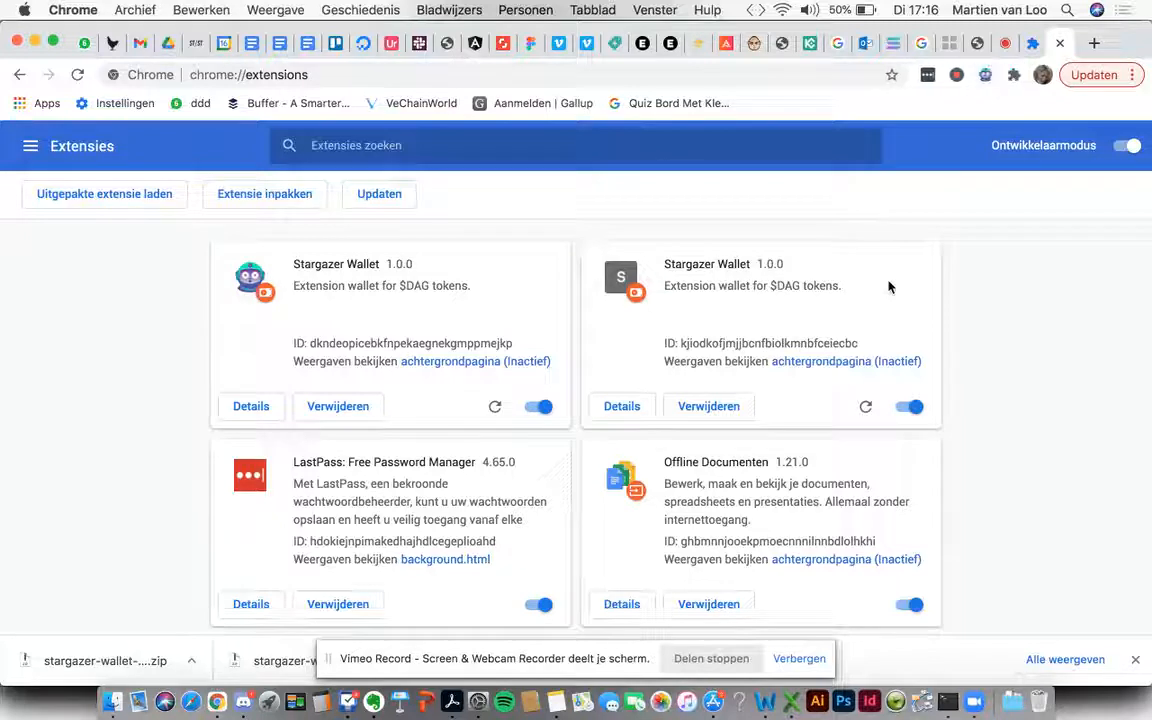
left_click(985, 75)
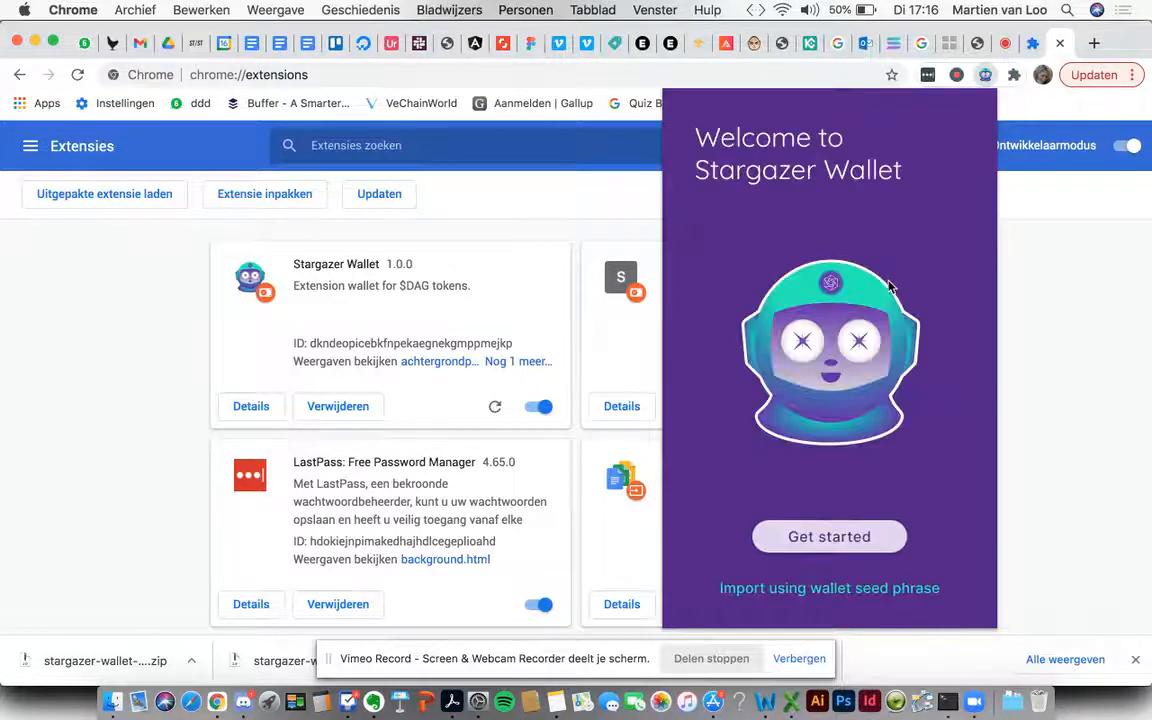
mouse_move(890, 250)
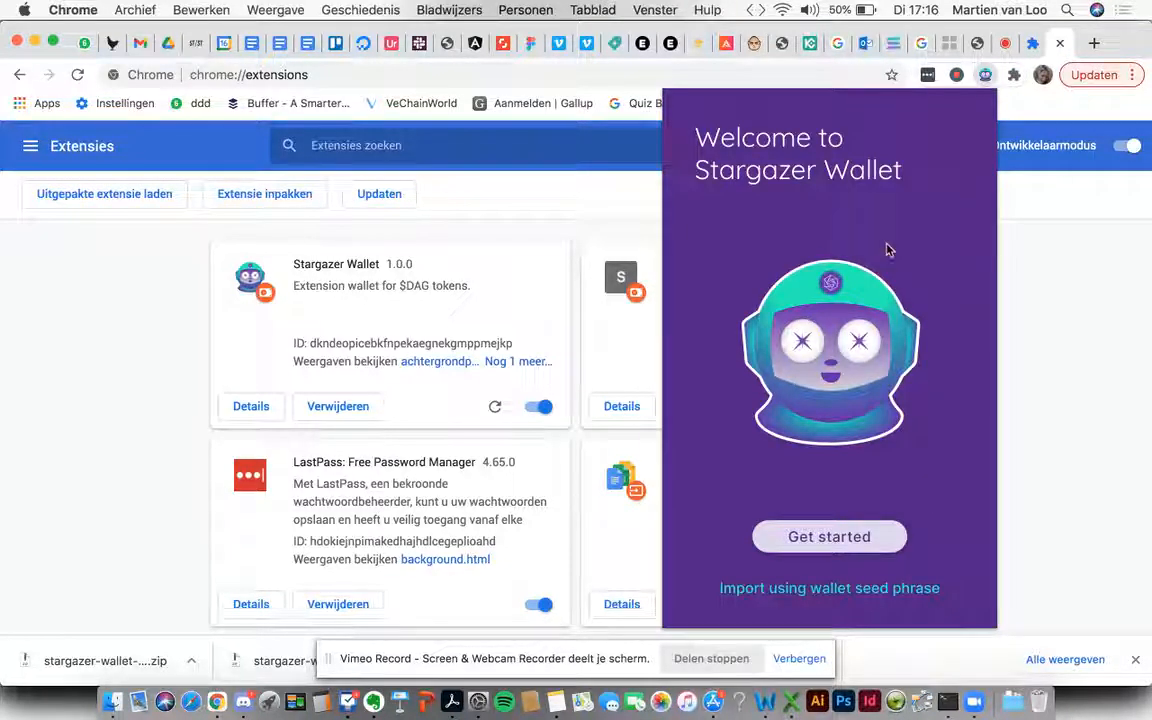